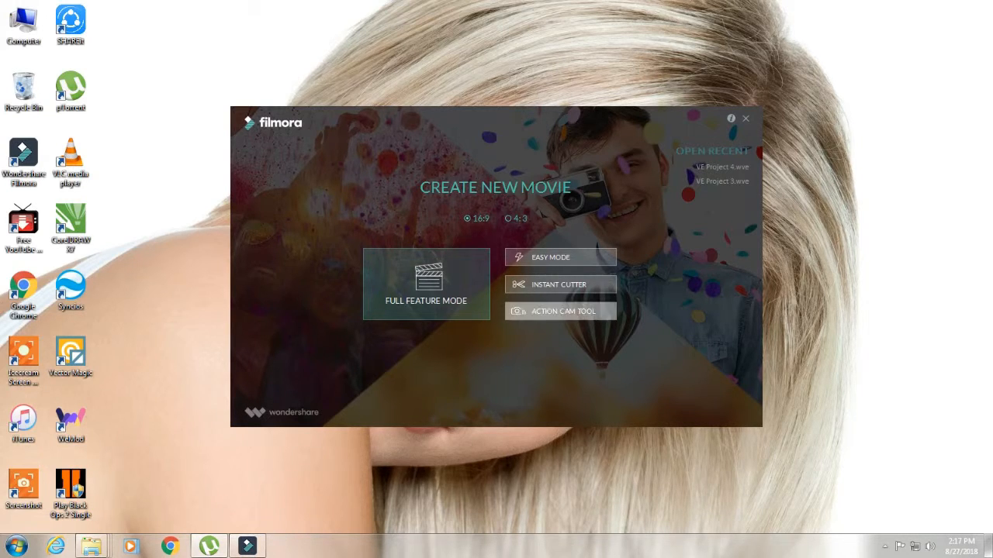
Launch the Action Cam Tool from the Filmora launcher
{"action": "left_click", "coordinate": [560, 310]}
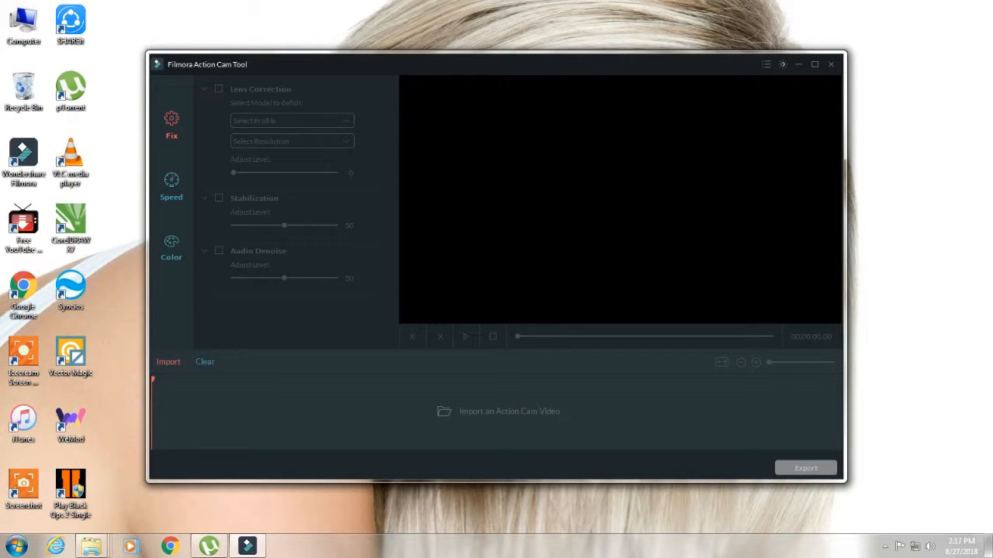
Import the 'Free Like And subscribe outro' clip so its frames fill the timeline
{"action": "left_click", "coordinate": [167, 362]}
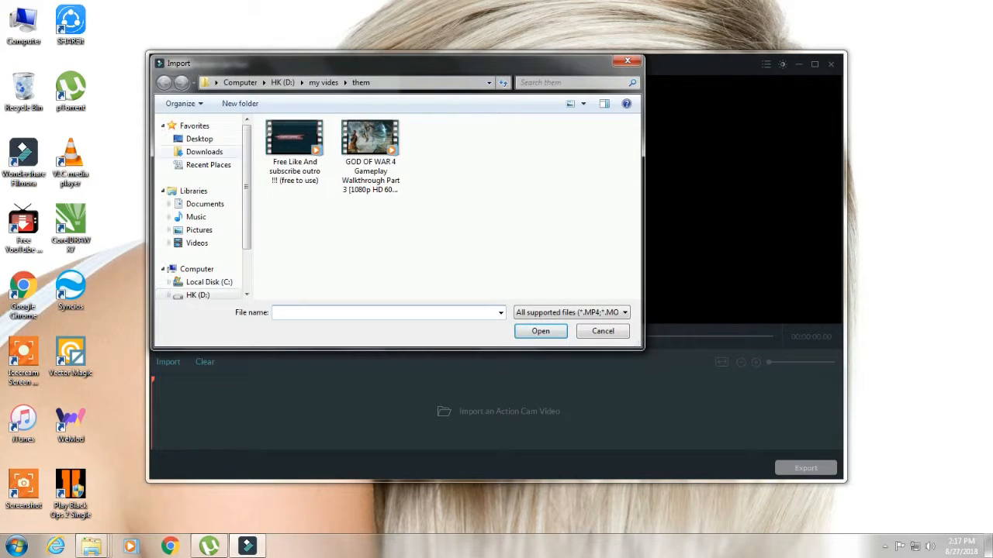
{"action": "left_click", "coordinate": [295, 139]}
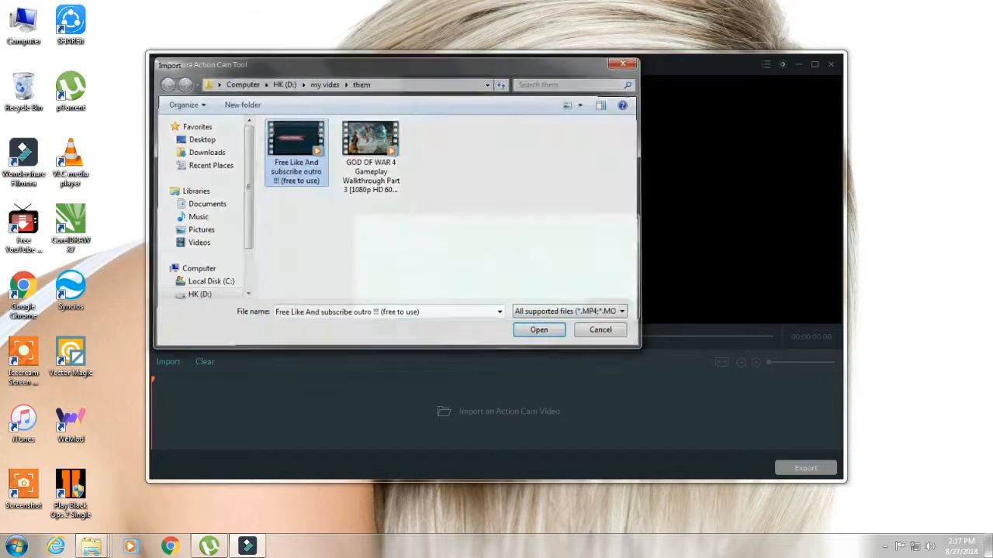
{"action": "left_click", "coordinate": [538, 329]}
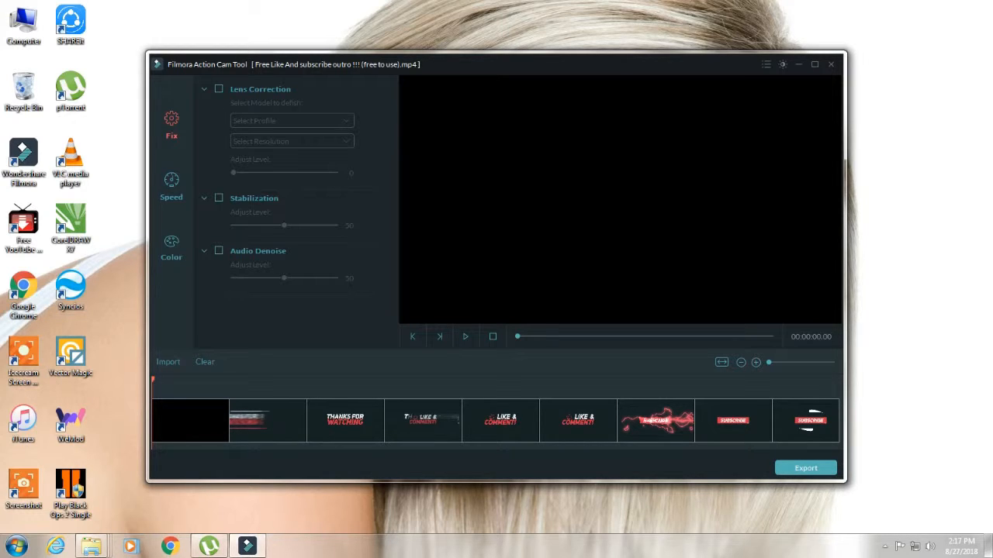
Enable Lens Correction in the Fix panel and move to about one second into the clip
{"action": "left_click", "coordinate": [219, 88]}
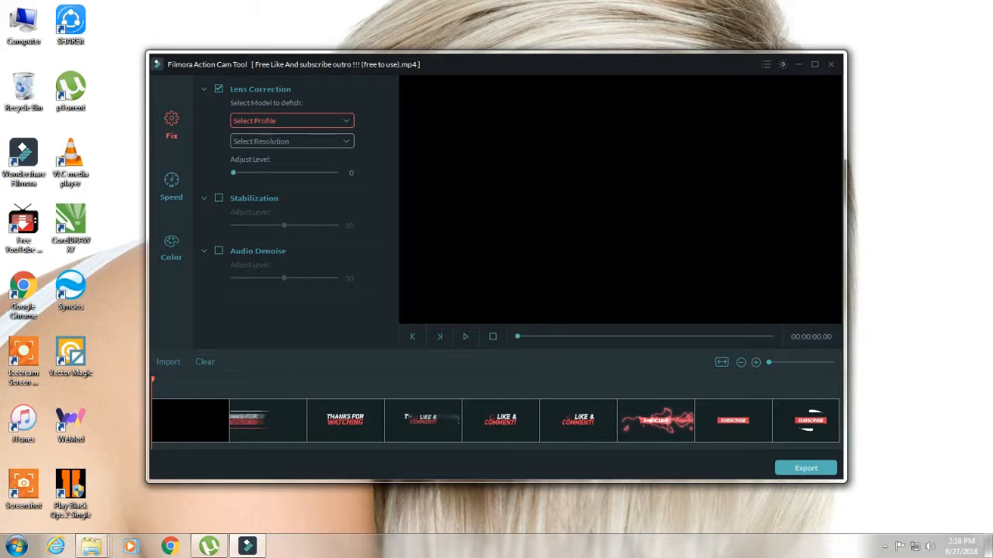
{"action": "left_click", "coordinate": [291, 121]}
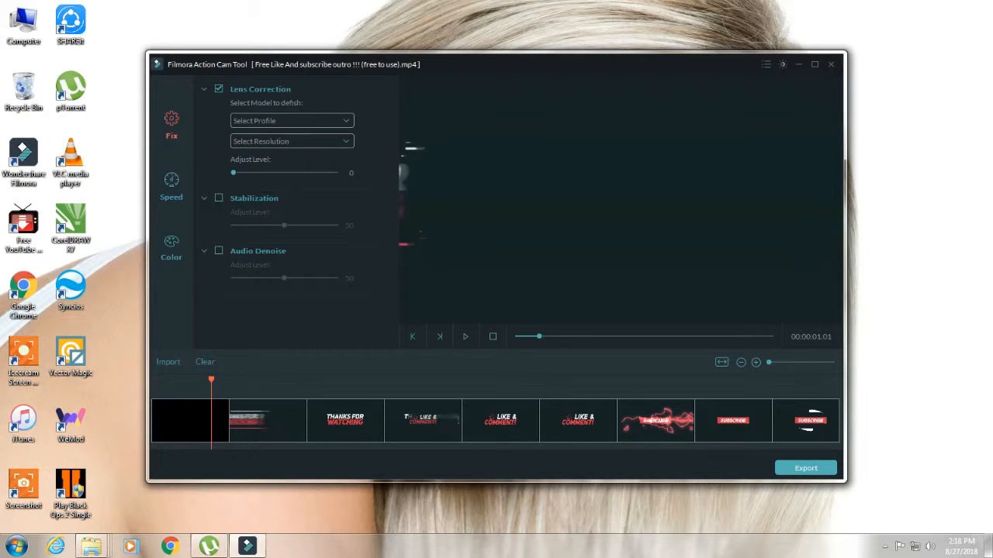
Choose the GoPro Hero 5 Session lens profile, leaving the resolution unselected
{"action": "left_click", "coordinate": [292, 141]}
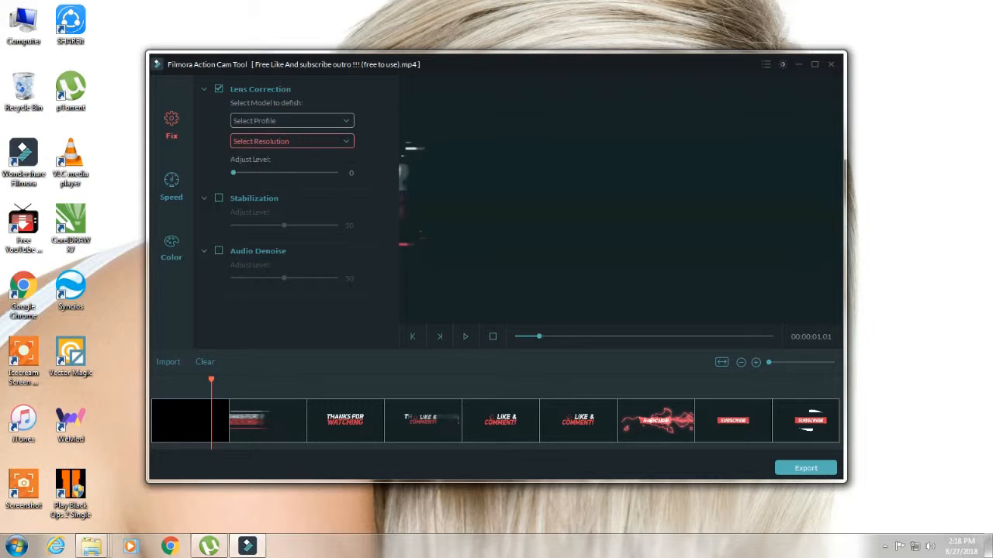
{"action": "left_click", "coordinate": [291, 121]}
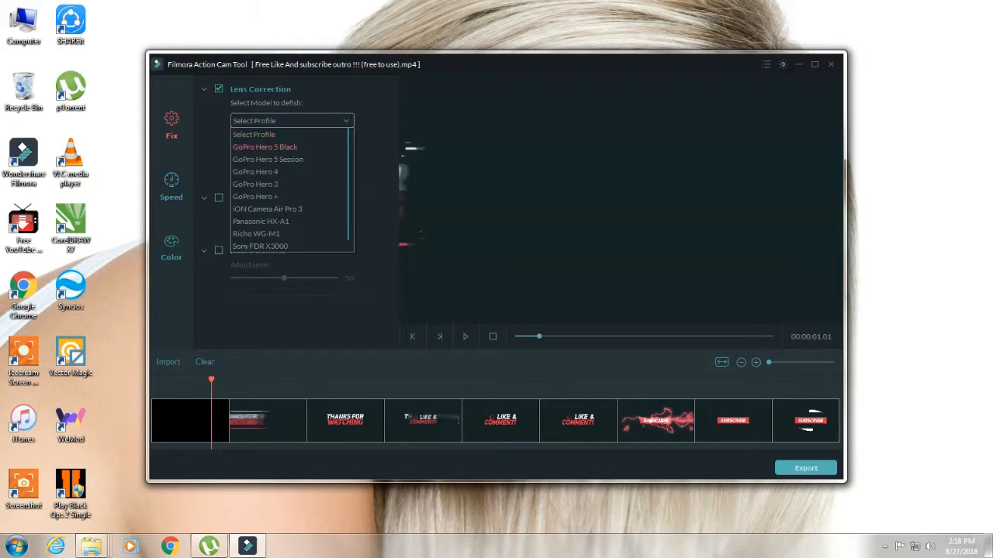
{"action": "mouse_move", "coordinate": [255, 171]}
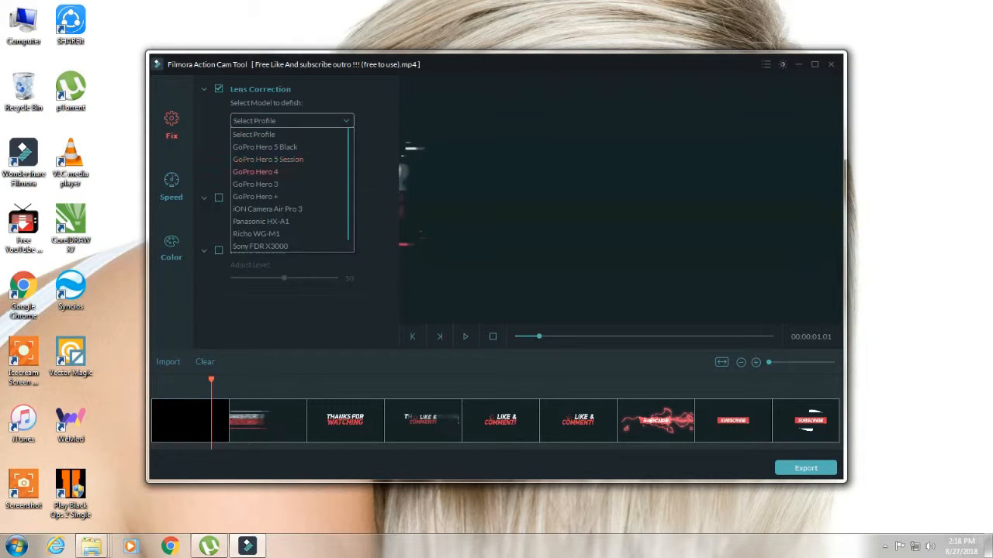
{"action": "left_click", "coordinate": [267, 158]}
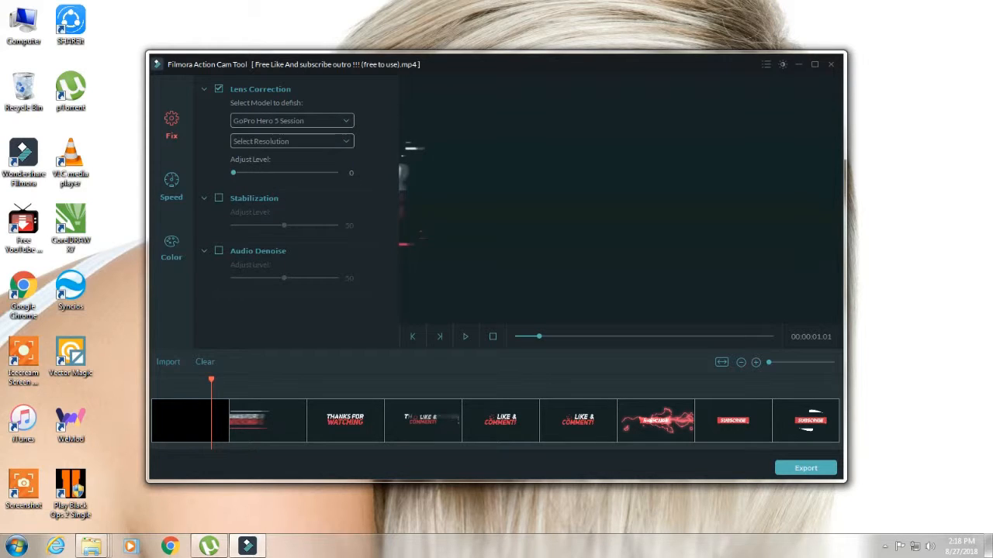
{"action": "left_click", "coordinate": [291, 141]}
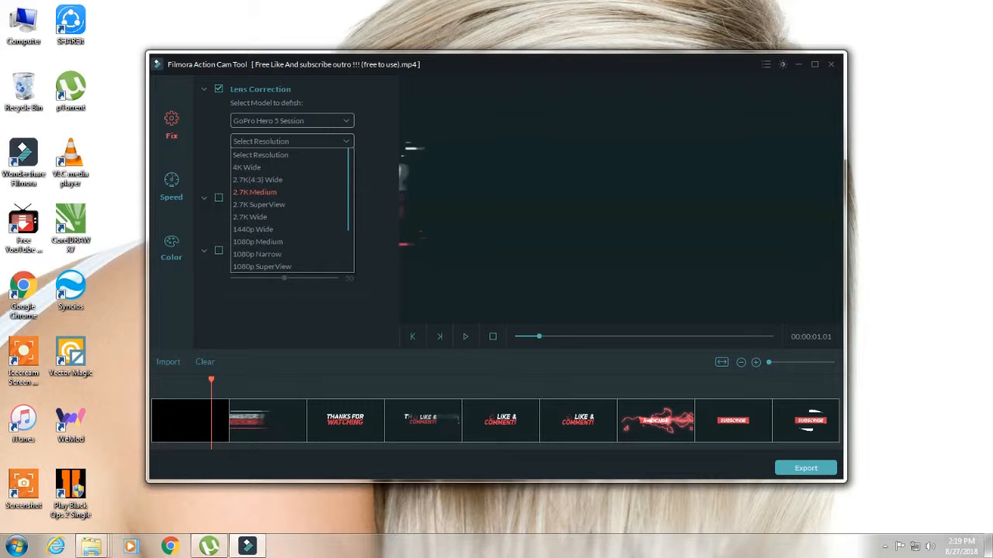
{"action": "left_click", "coordinate": [291, 140]}
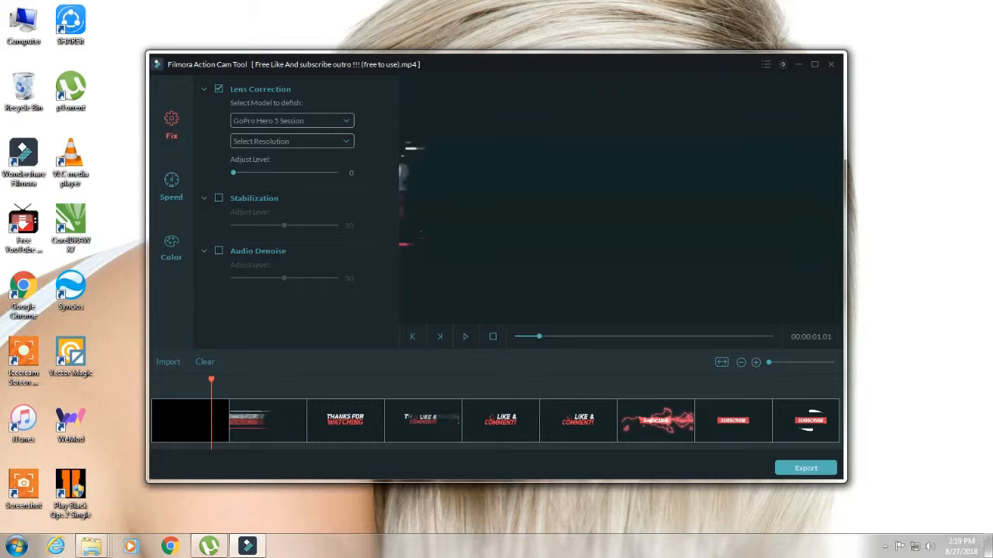
Mark a clip section in Speed and speed it up to 4.11x
{"action": "left_click", "coordinate": [171, 187]}
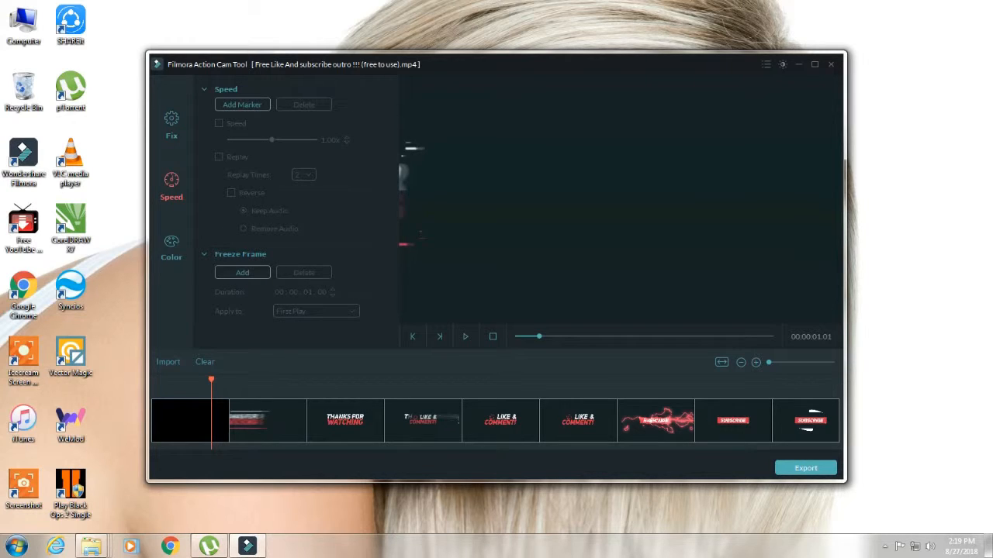
{"action": "left_click", "coordinate": [245, 421]}
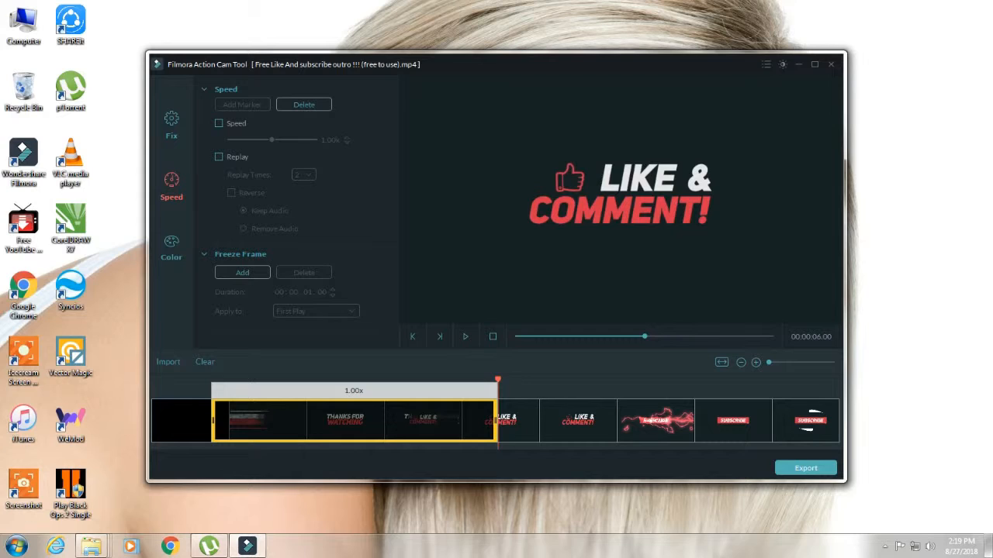
{"action": "left_click", "coordinate": [219, 124]}
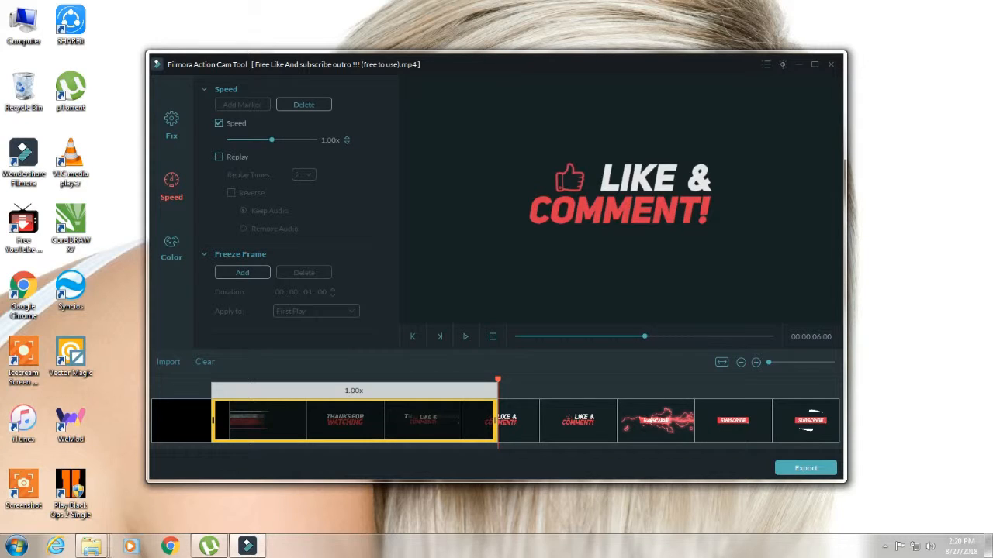
{"action": "left_click_drag", "start_coordinate": [271, 139], "coordinate": [278, 139]}
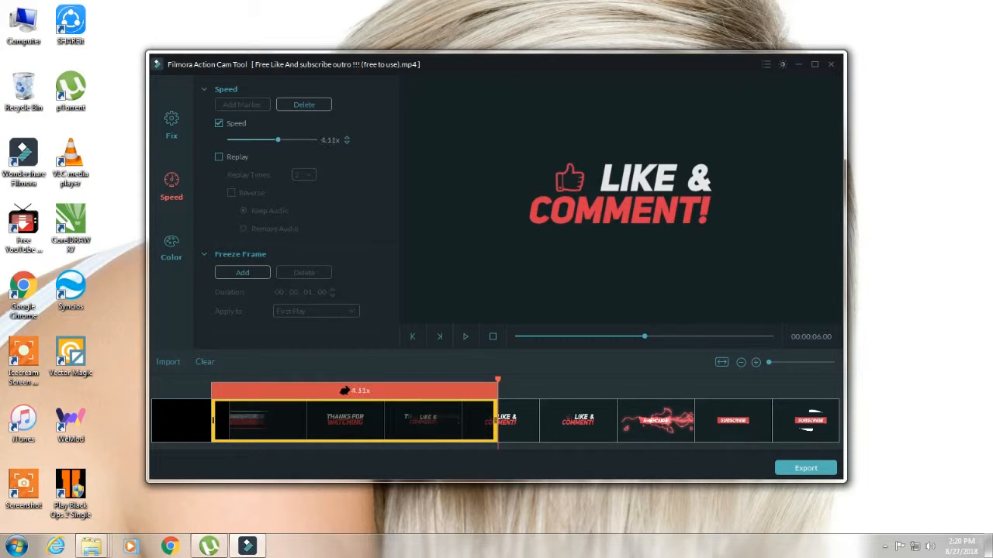
Add a reversed replay and a one-second freeze frame applied on First Play
{"action": "left_click", "coordinate": [219, 157]}
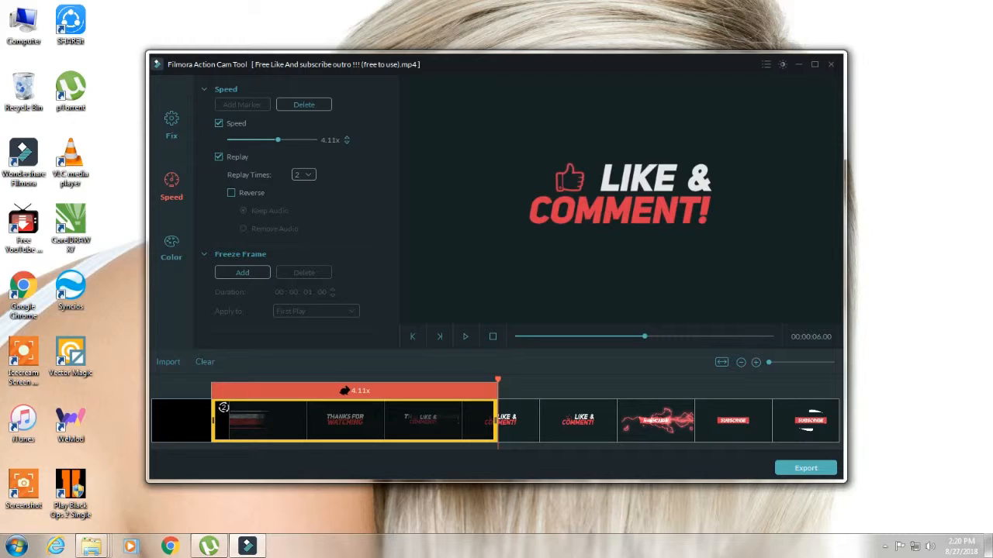
{"action": "left_click", "coordinate": [303, 174]}
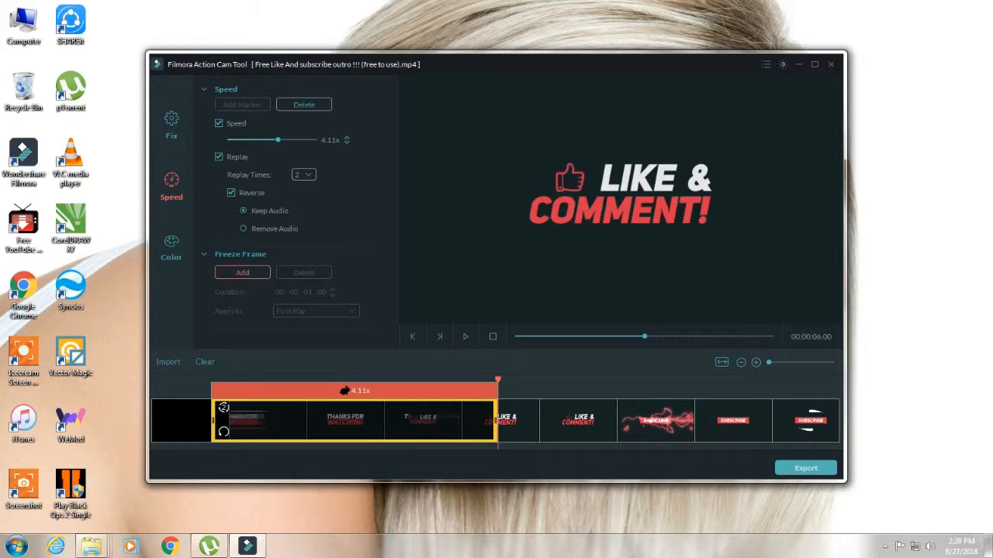
{"action": "left_click", "coordinate": [241, 273]}
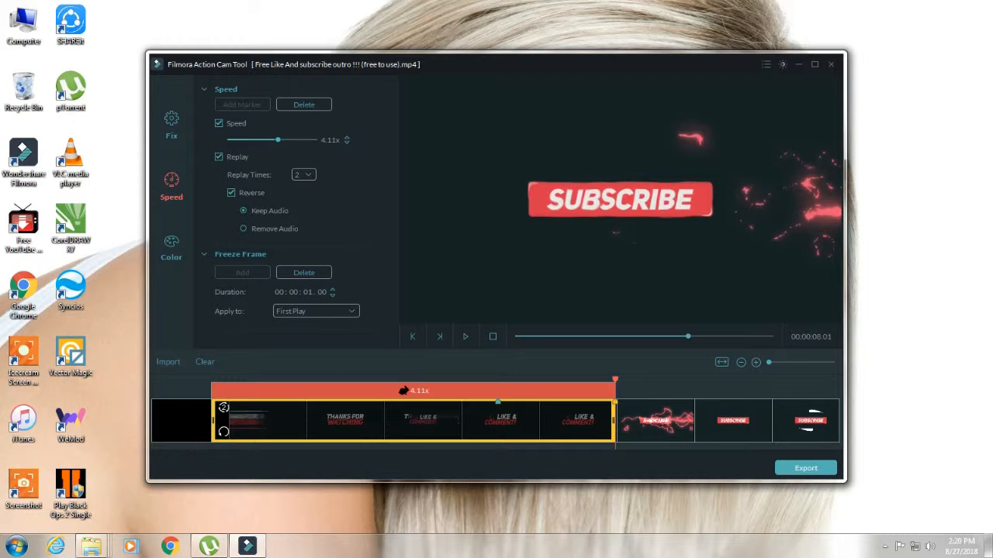
{"action": "left_click", "coordinate": [313, 311]}
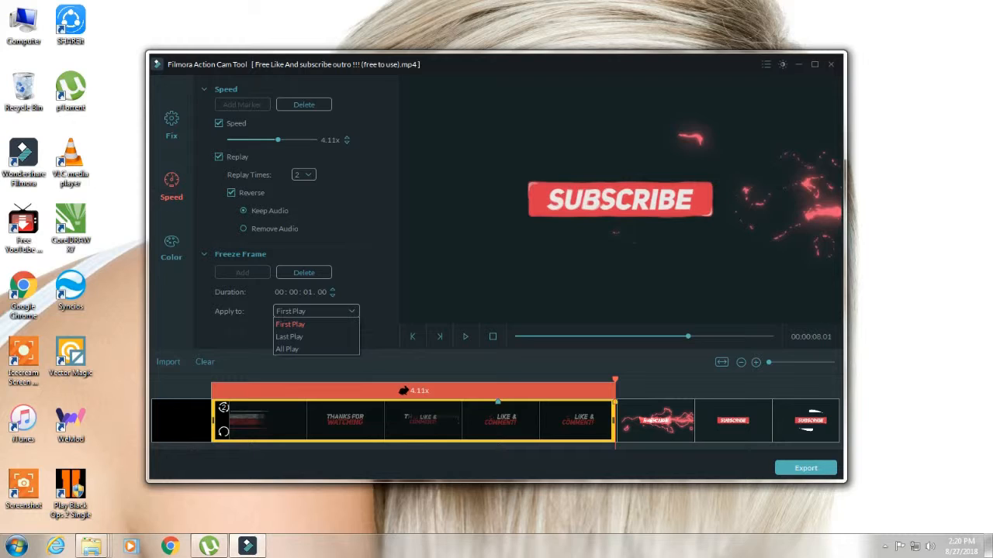
{"action": "left_click", "coordinate": [171, 246]}
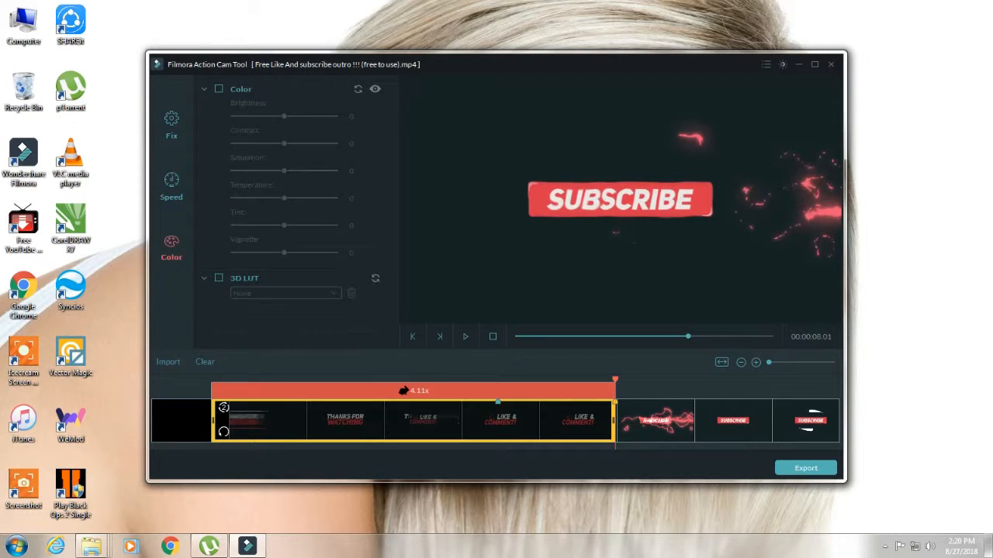
Enable Color adjustments and 3D LUT, applying the Batman LUT look
{"action": "left_click", "coordinate": [219, 88]}
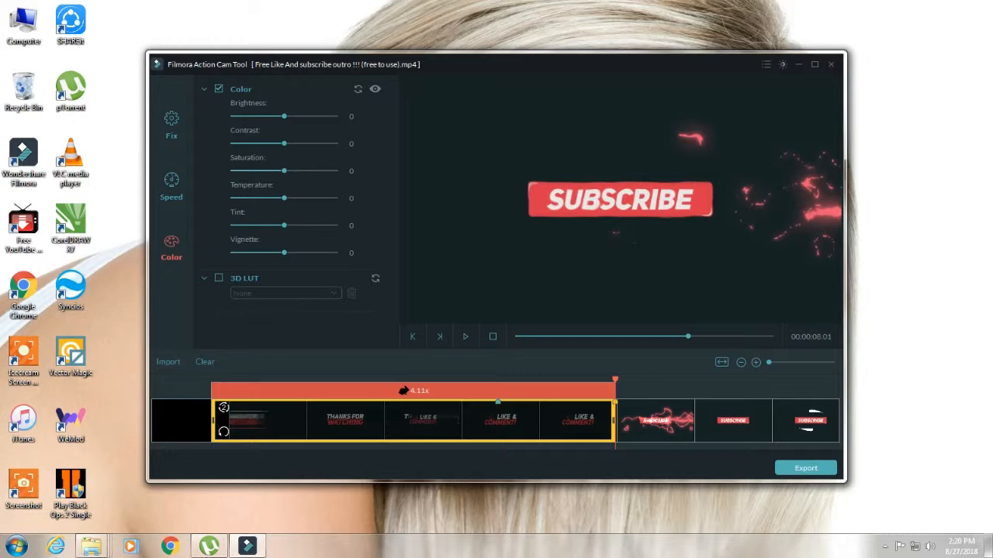
{"action": "left_click", "coordinate": [219, 277]}
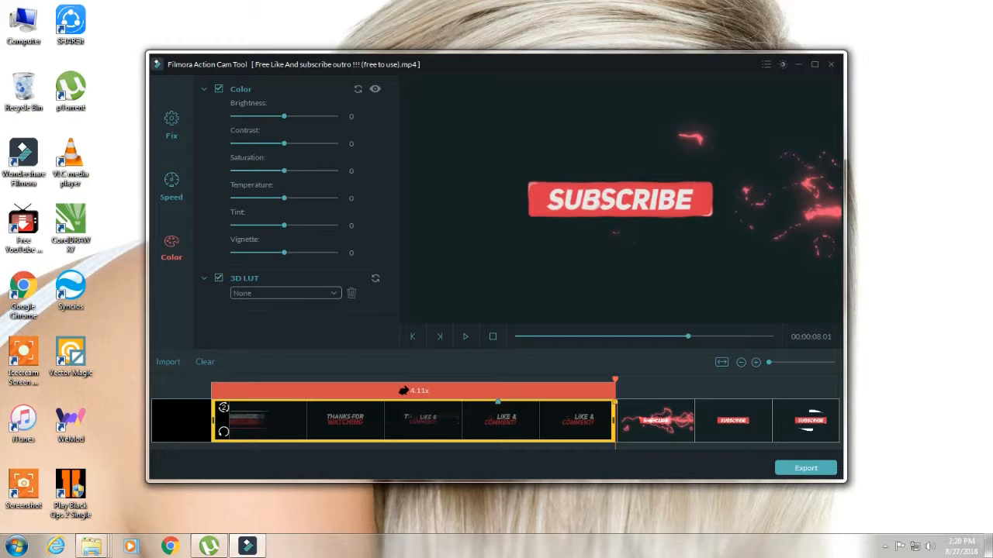
{"action": "left_click", "coordinate": [286, 291]}
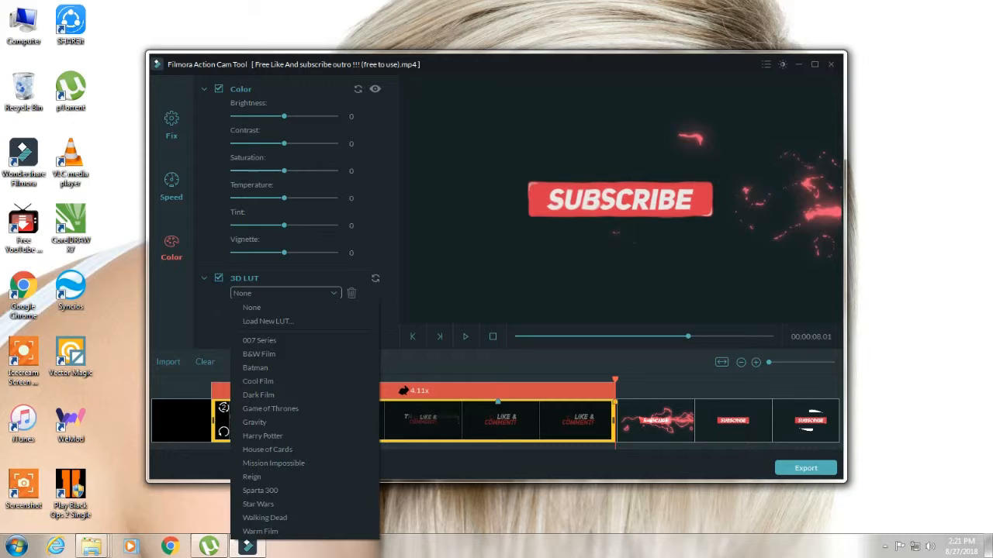
{"action": "mouse_move", "coordinate": [258, 396]}
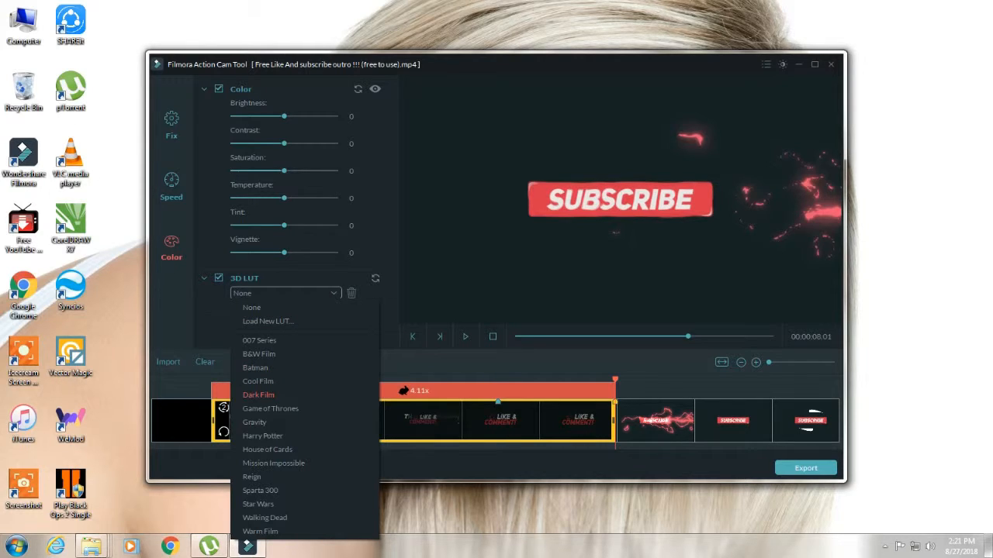
{"action": "left_click", "coordinate": [255, 366]}
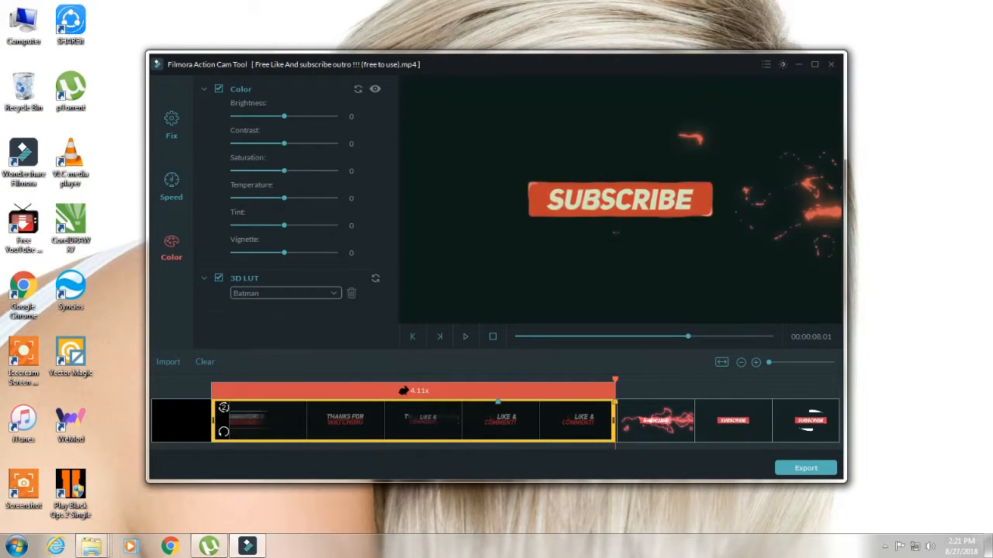